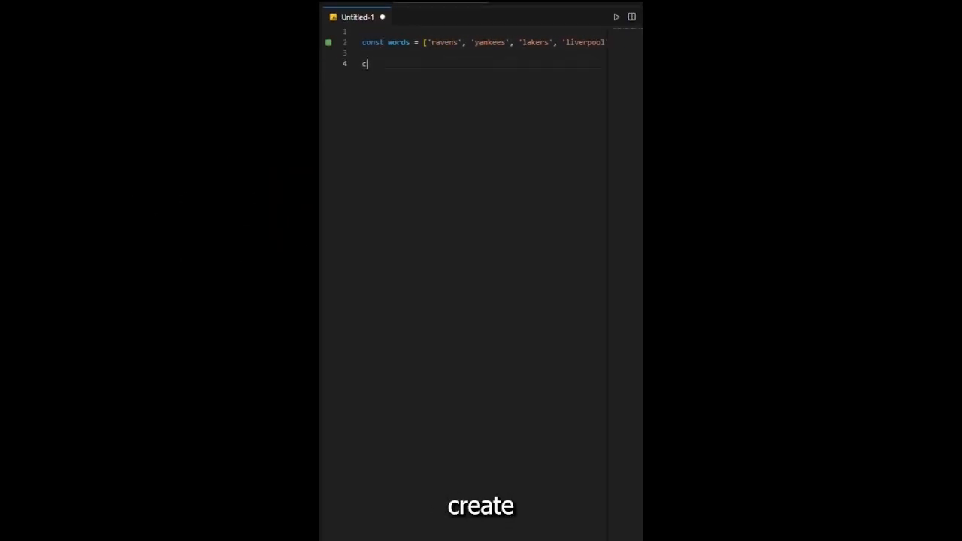
type("onst longestWord = word")
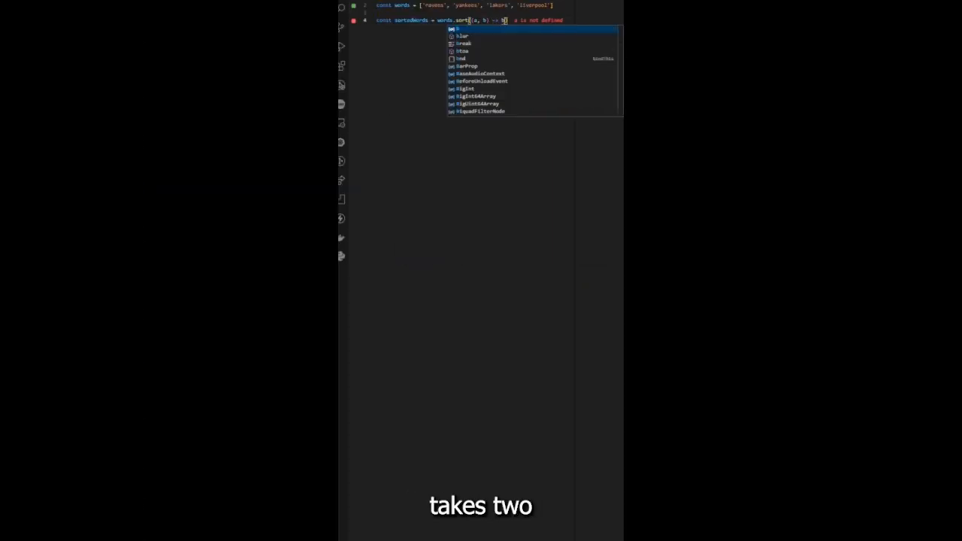
type(".length - a.length")
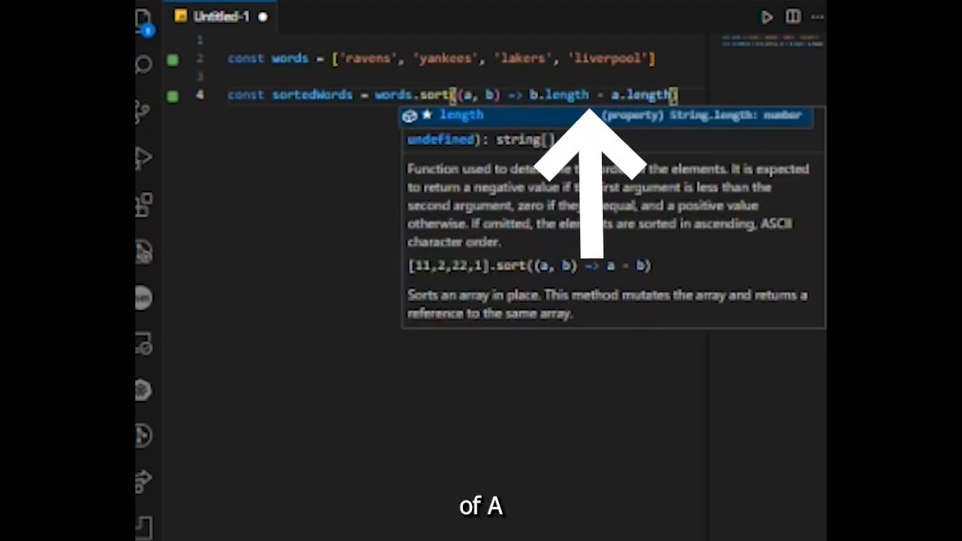
type("const longestWord = sortedWords[0")
type("console.log(")
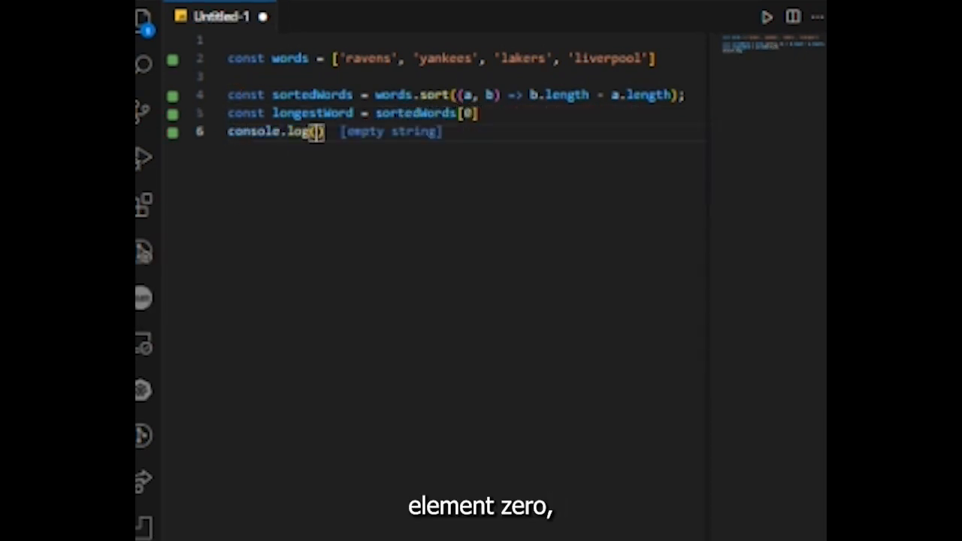
type("longes")
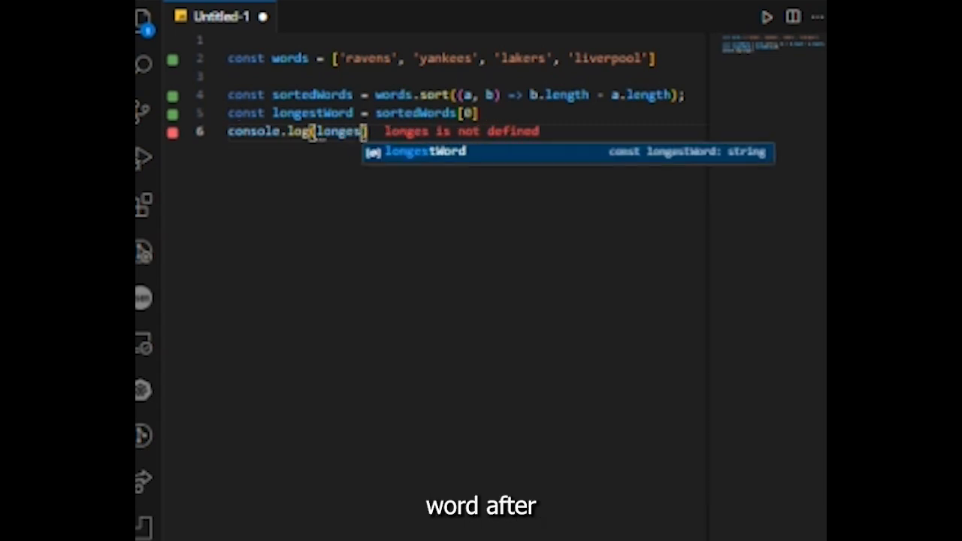